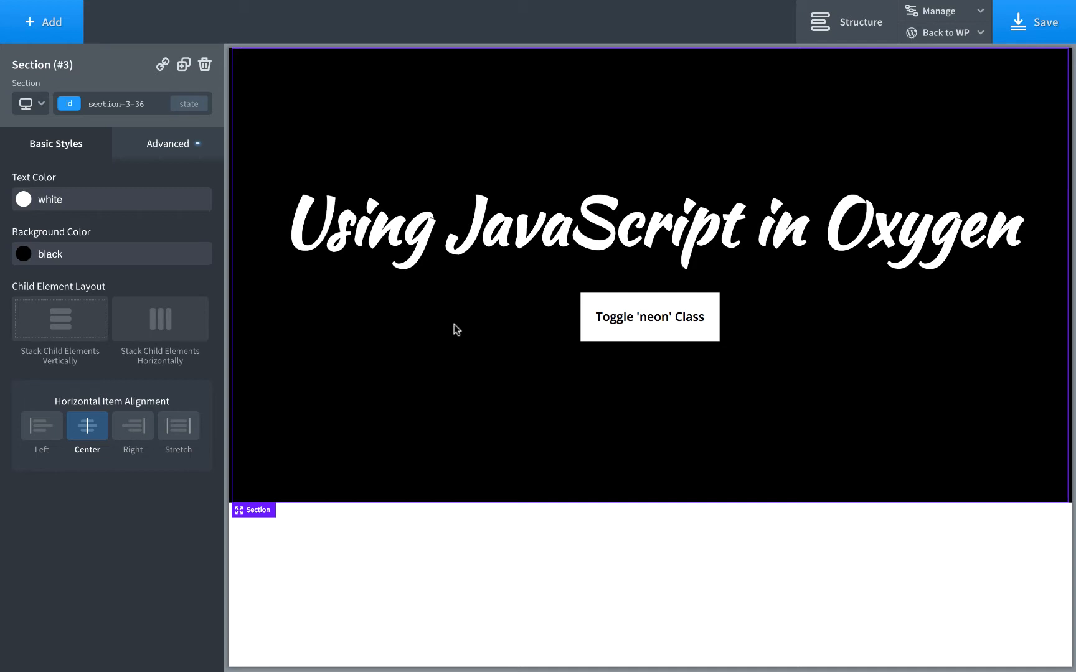
Insert a Code Block below the button and start jQuery(...) in its JavaScript editor.
click(42, 22)
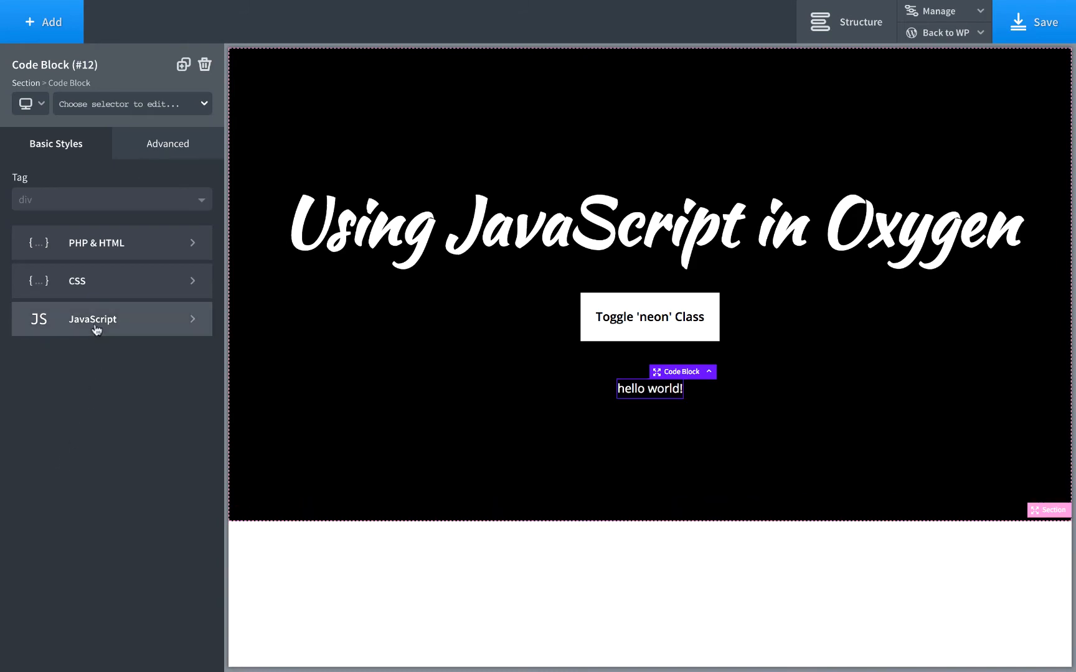
click(96, 319)
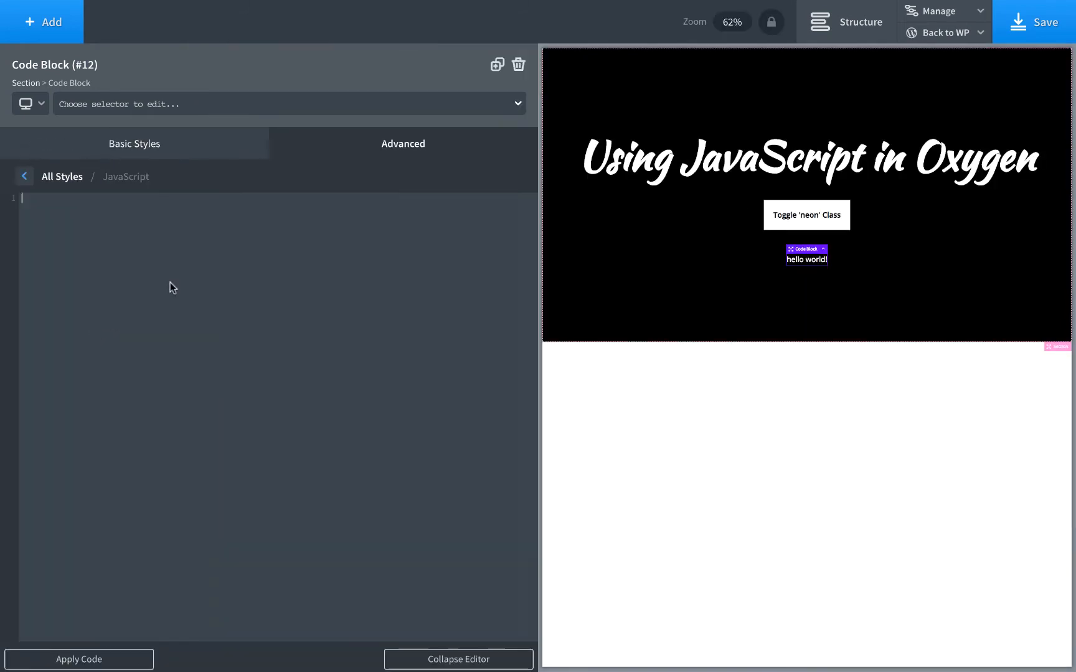
text(jQuery(...))
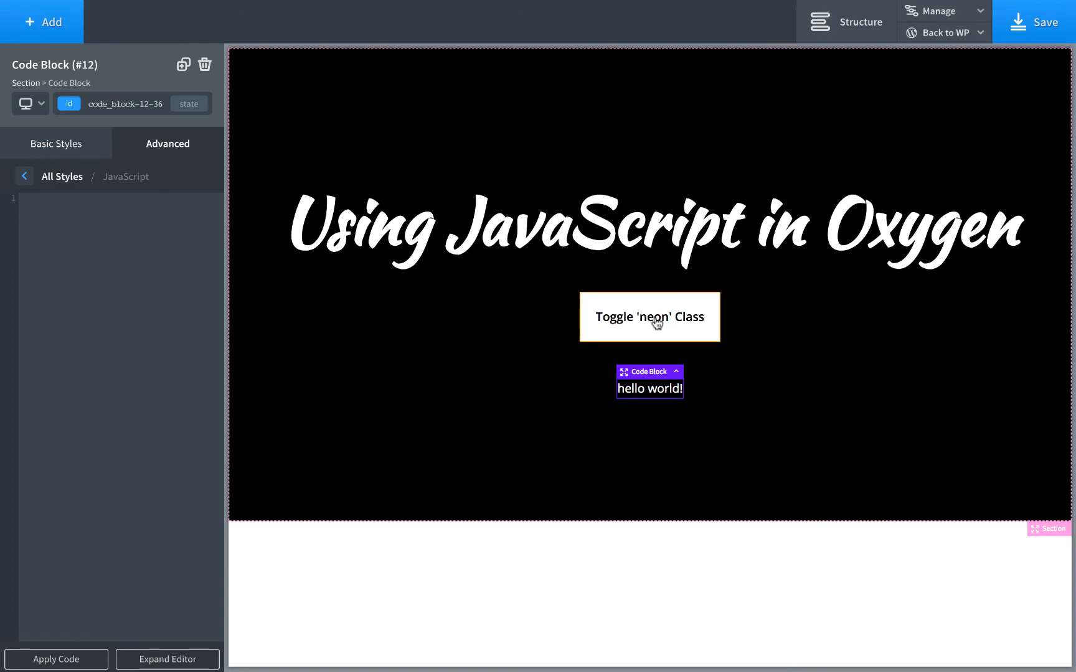
Select the Toggle 'neon' Class button and reach its Advanced > JavaScript editor.
click(649, 316)
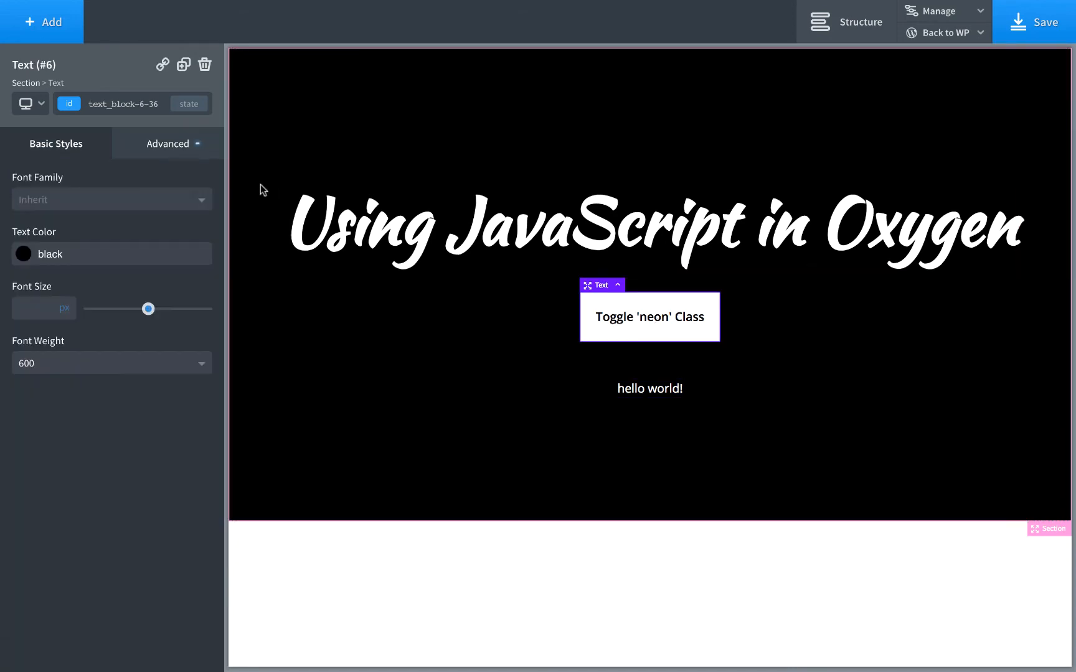
click(167, 143)
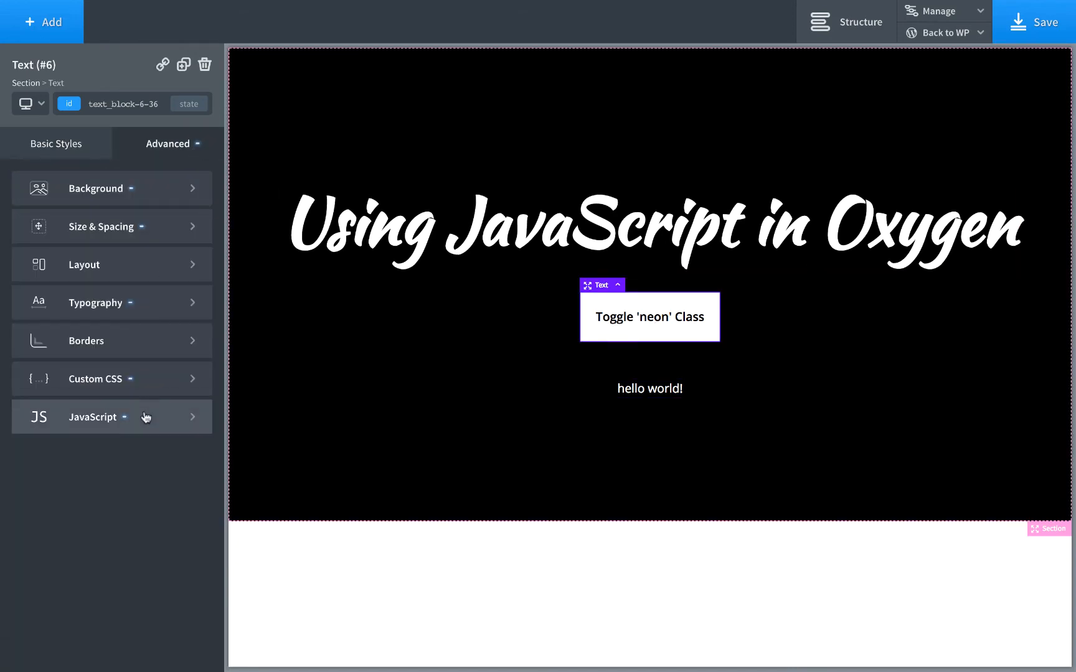
click(96, 417)
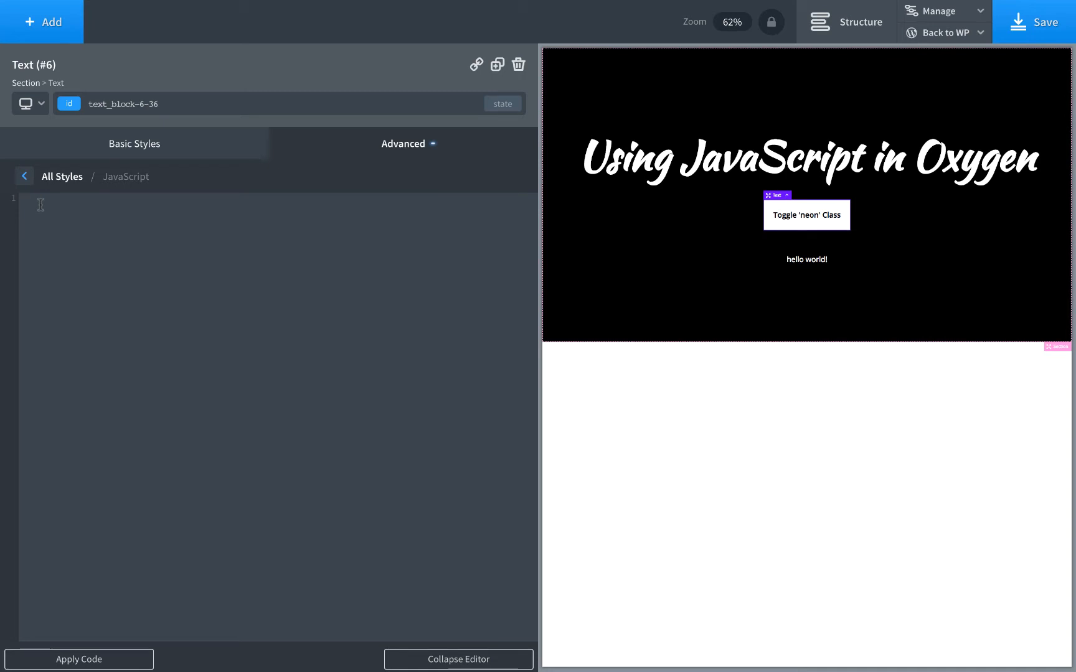
Begin the script with a jQuery(' call in the button's editor.
text($)
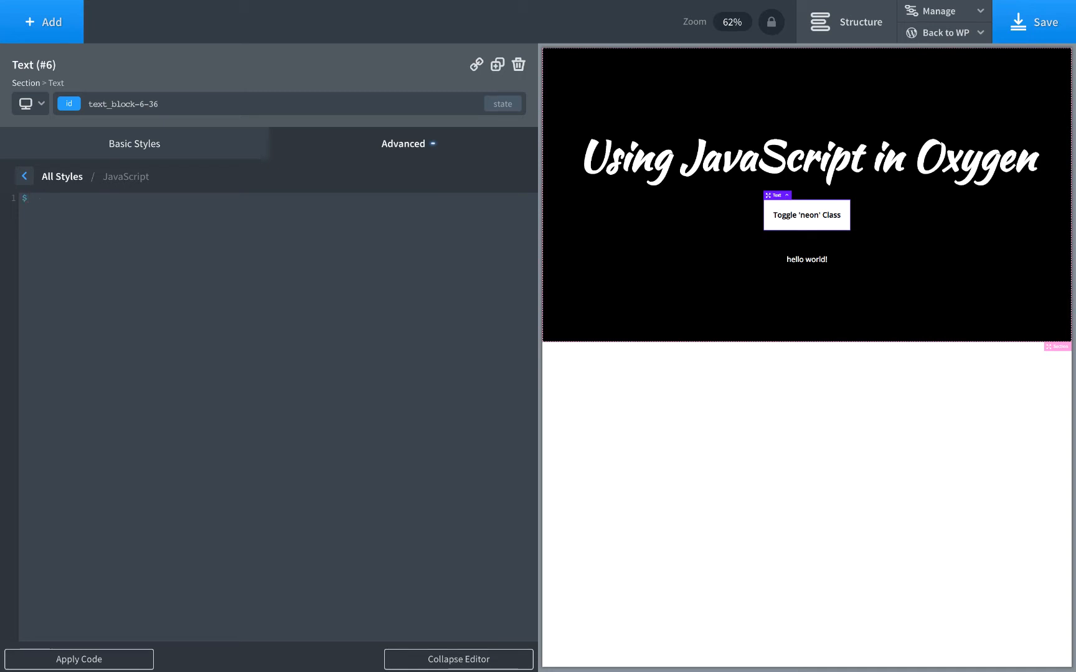
text(jQuery)
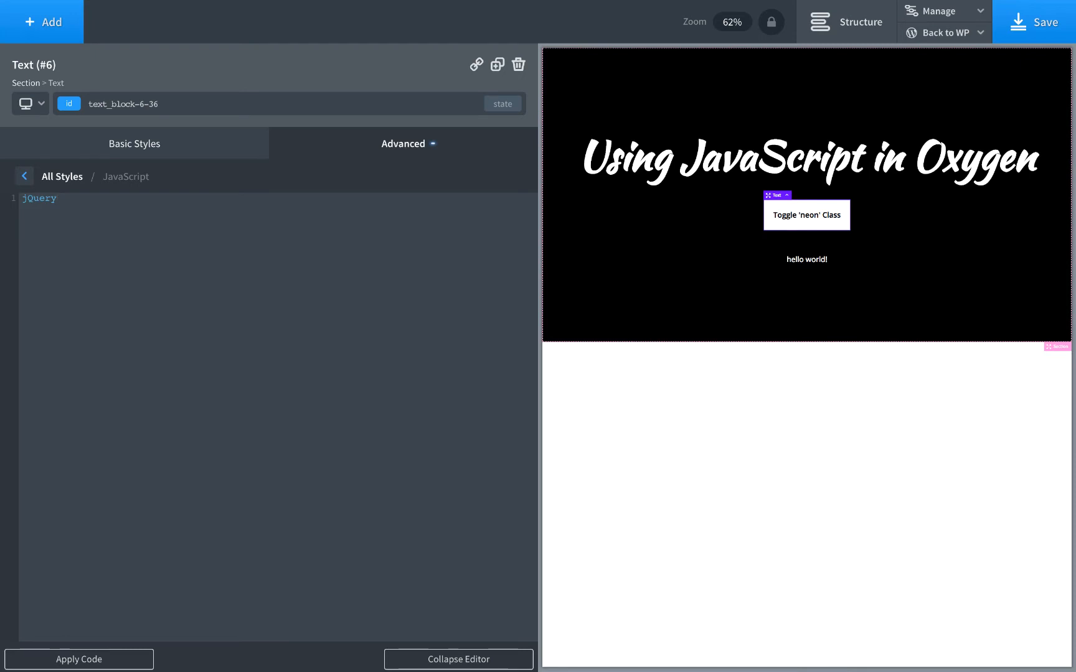
mouse_move(518, 65)
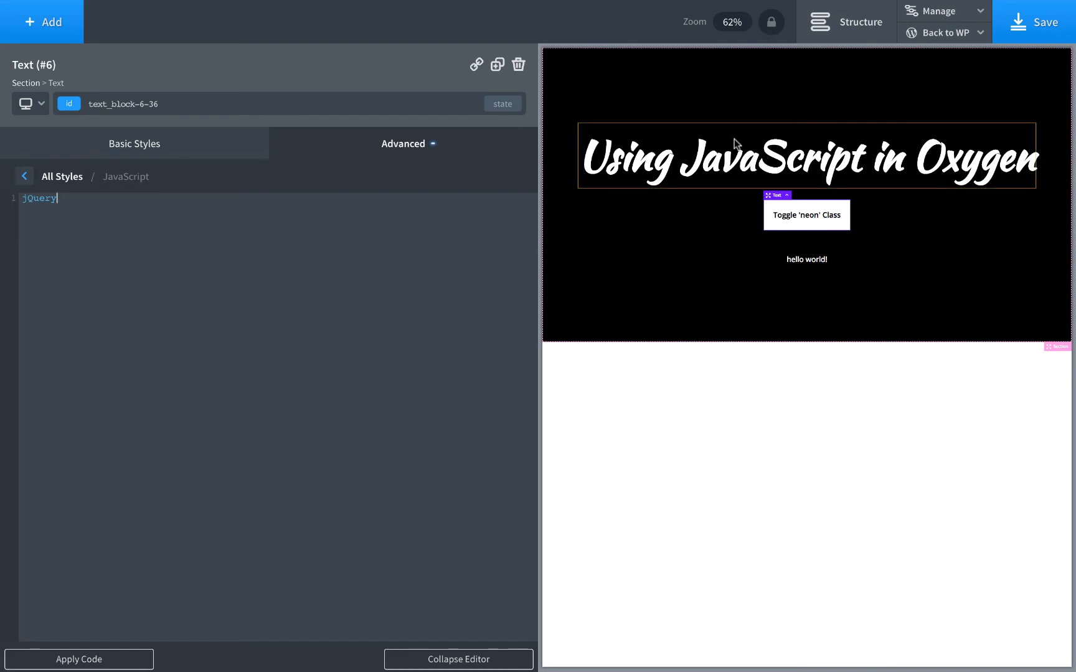
mouse_move(775, 153)
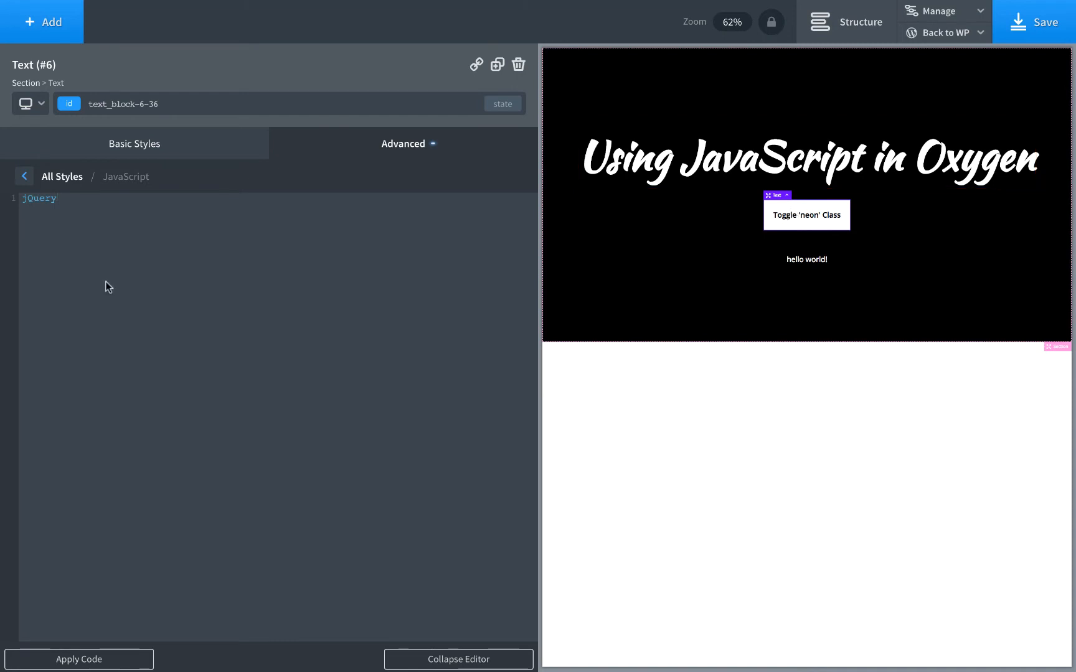
text(()
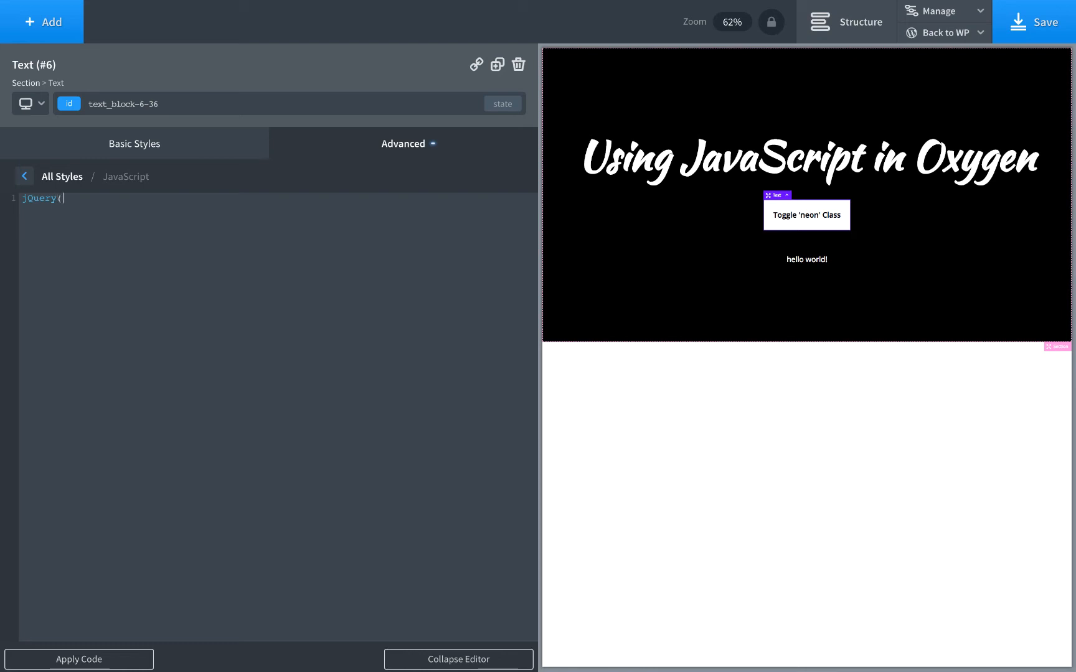
text(')
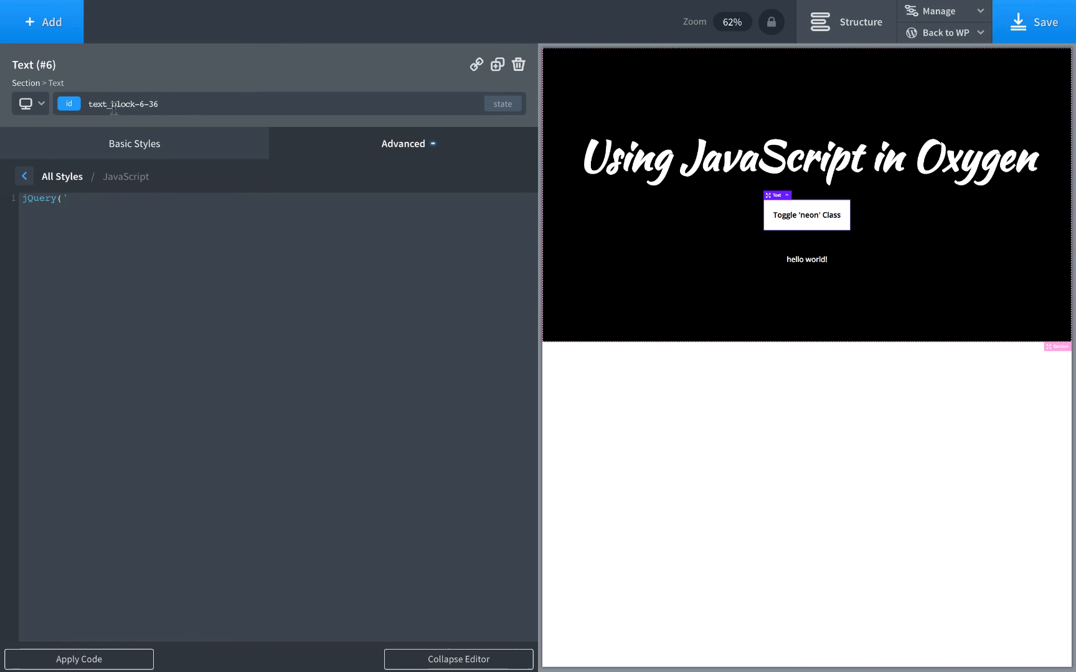
Complete the selector as jQuery('#%%ELEMENT_ID%%') so the script targets the button itself.
click(66, 199)
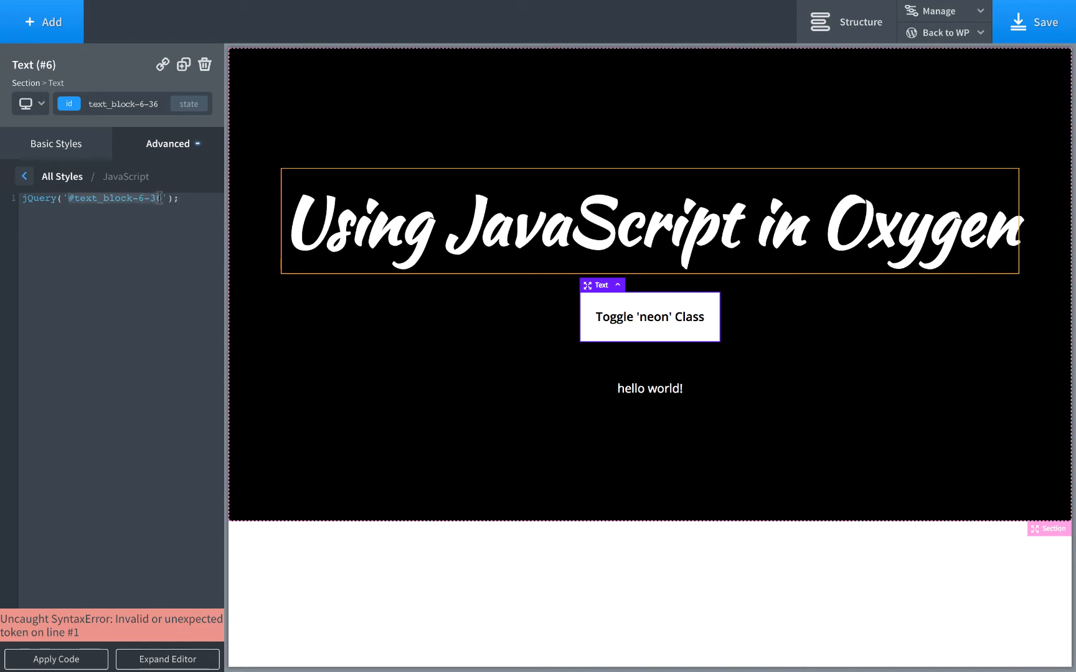
text(%%');)
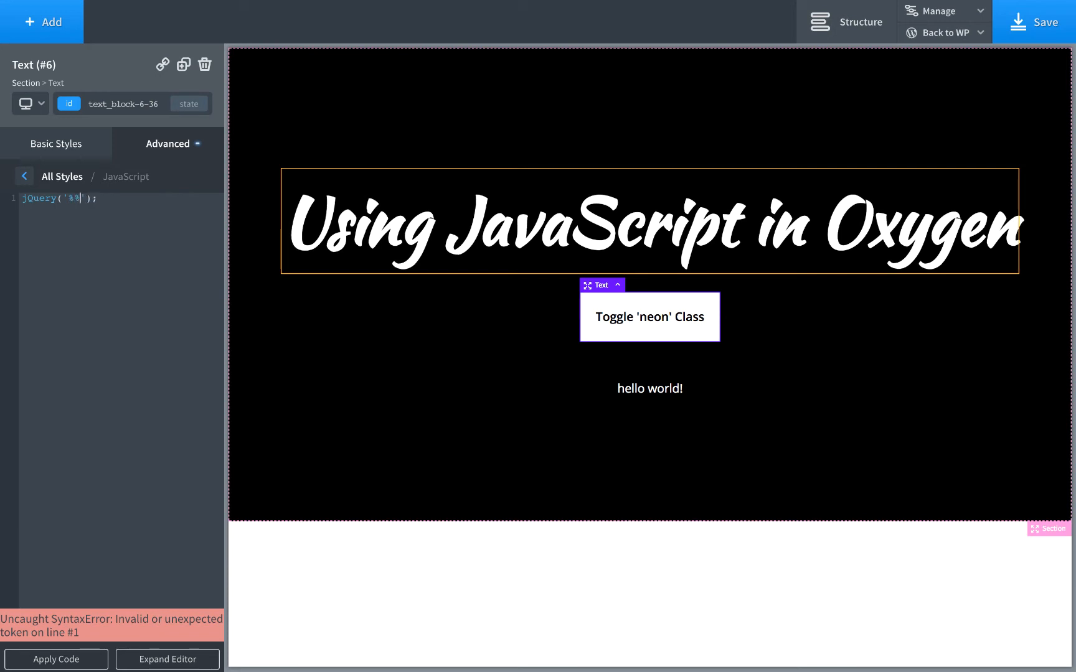
text(ELEMENT_ID)
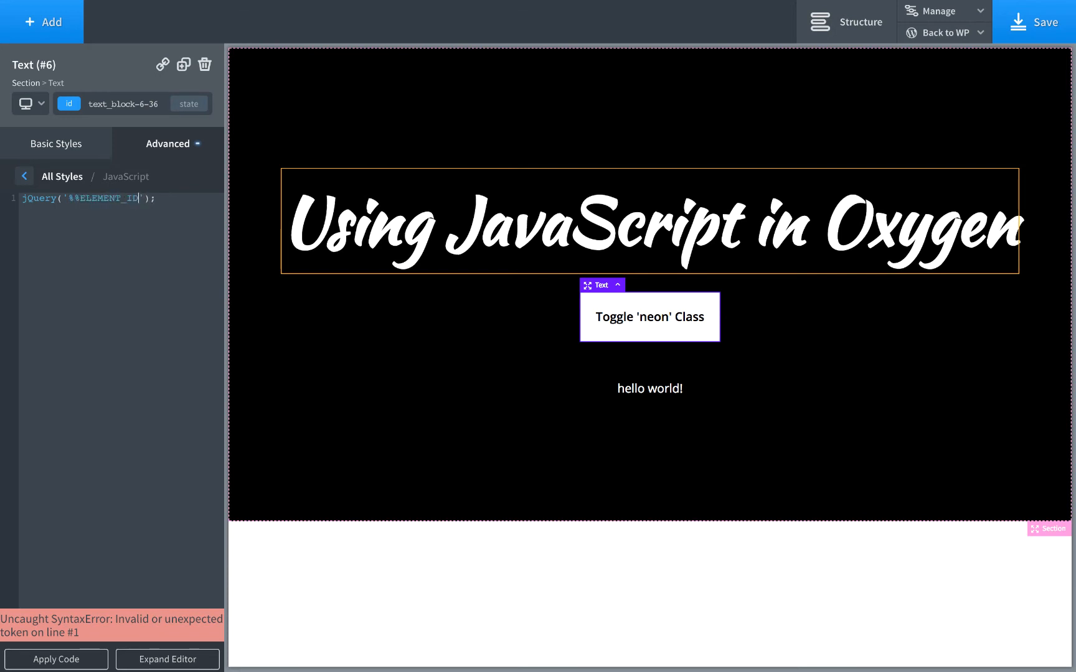
text(%%)
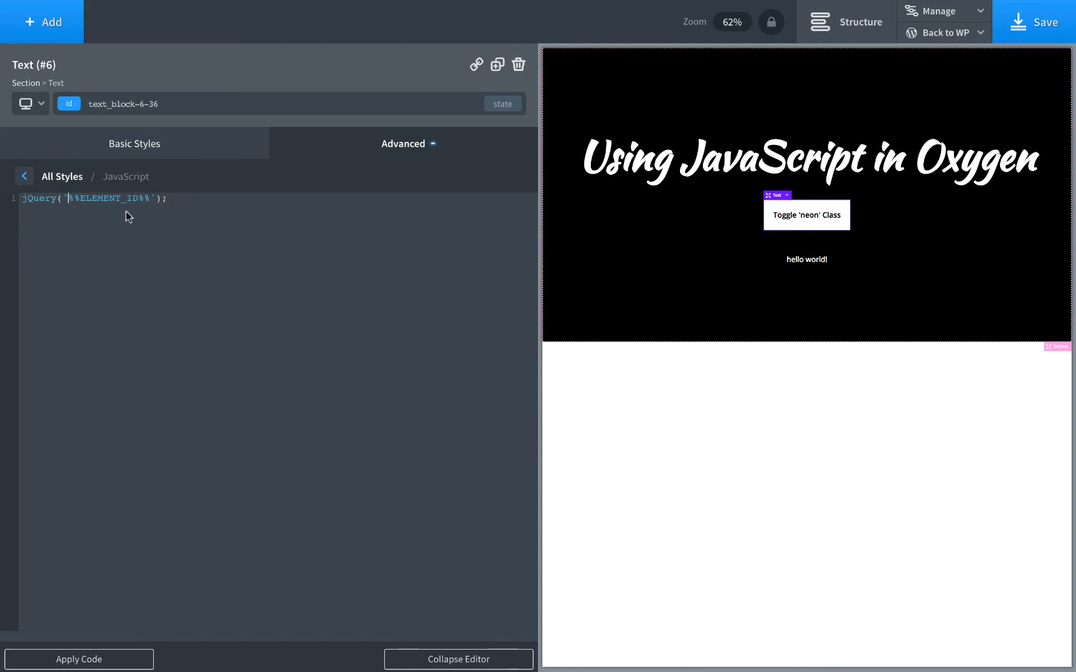
text(#)
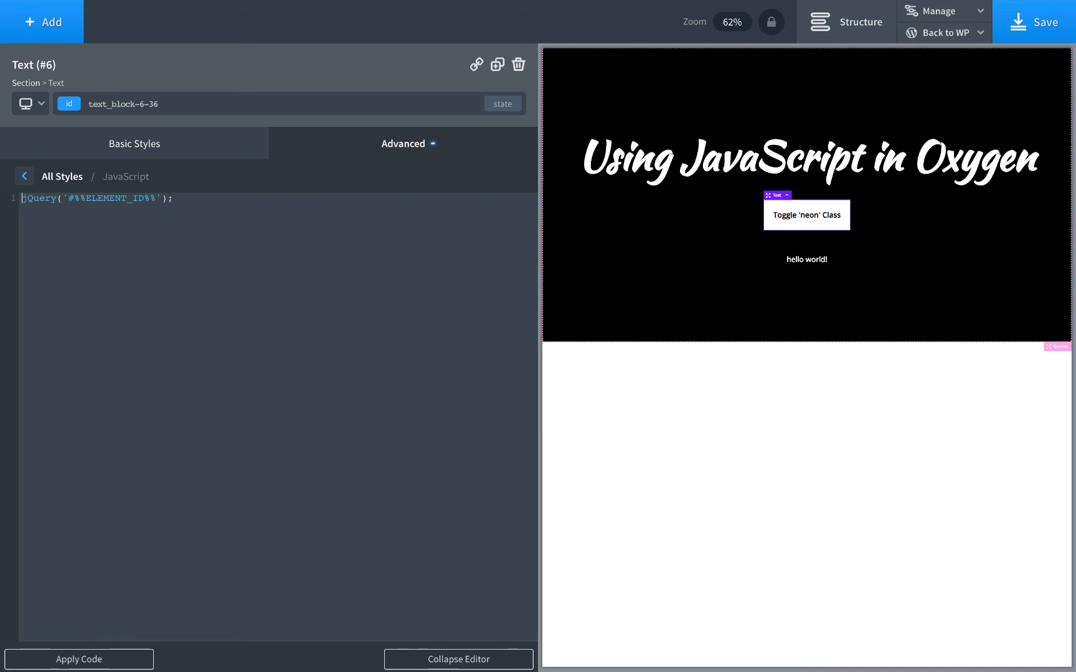
Add .click() to the element selector and start a second jQuery('# line above it.
key(Enter)
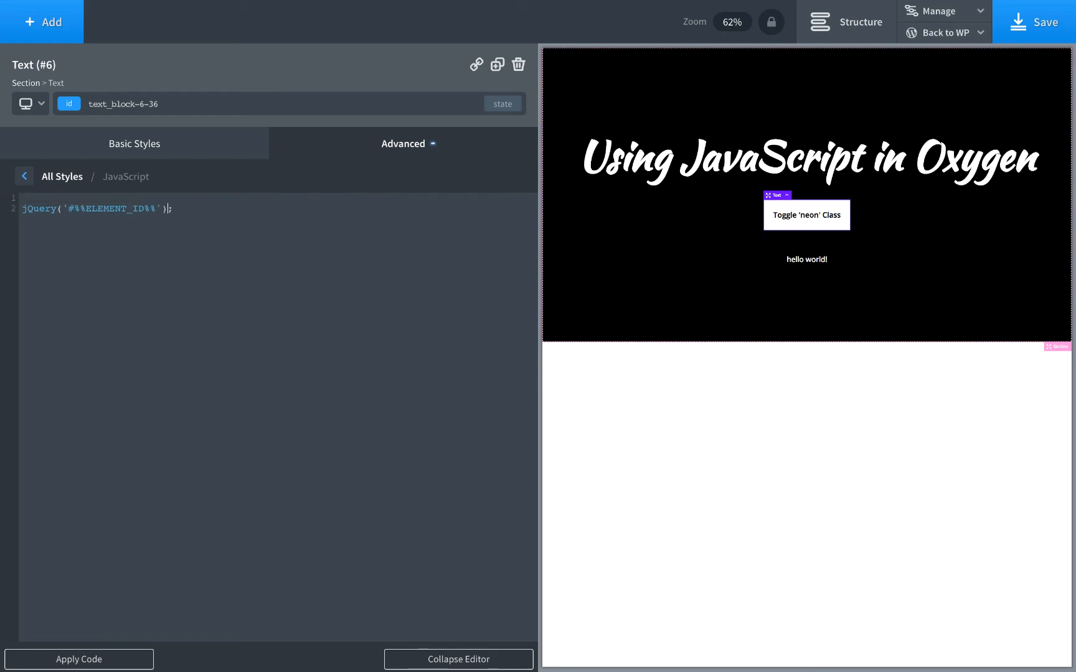
text(.click())
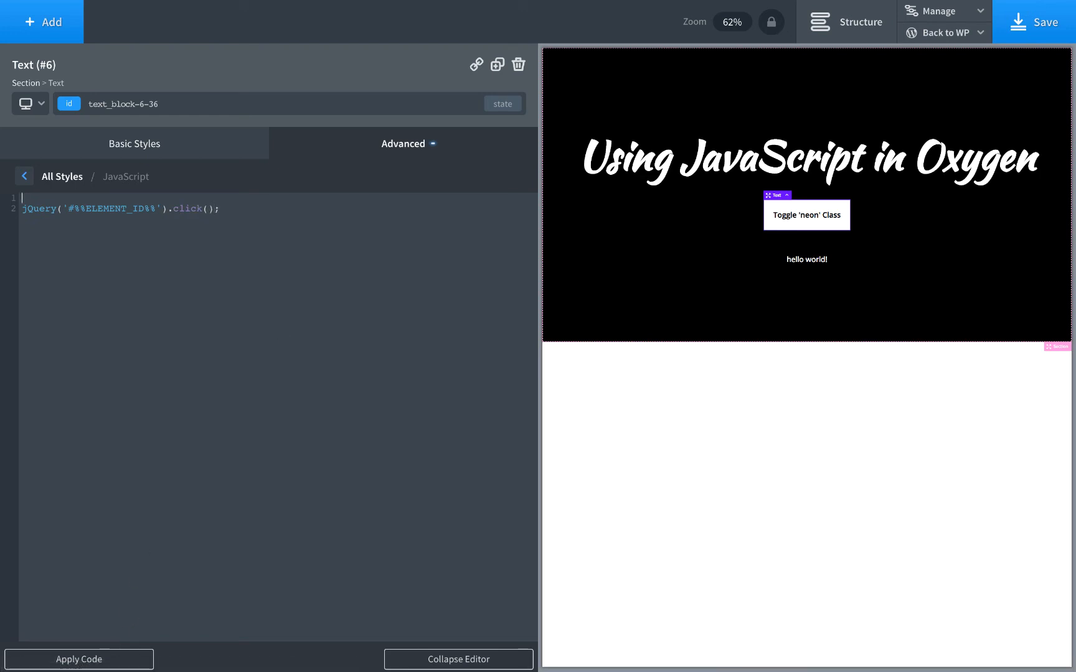
text(jQuery(')
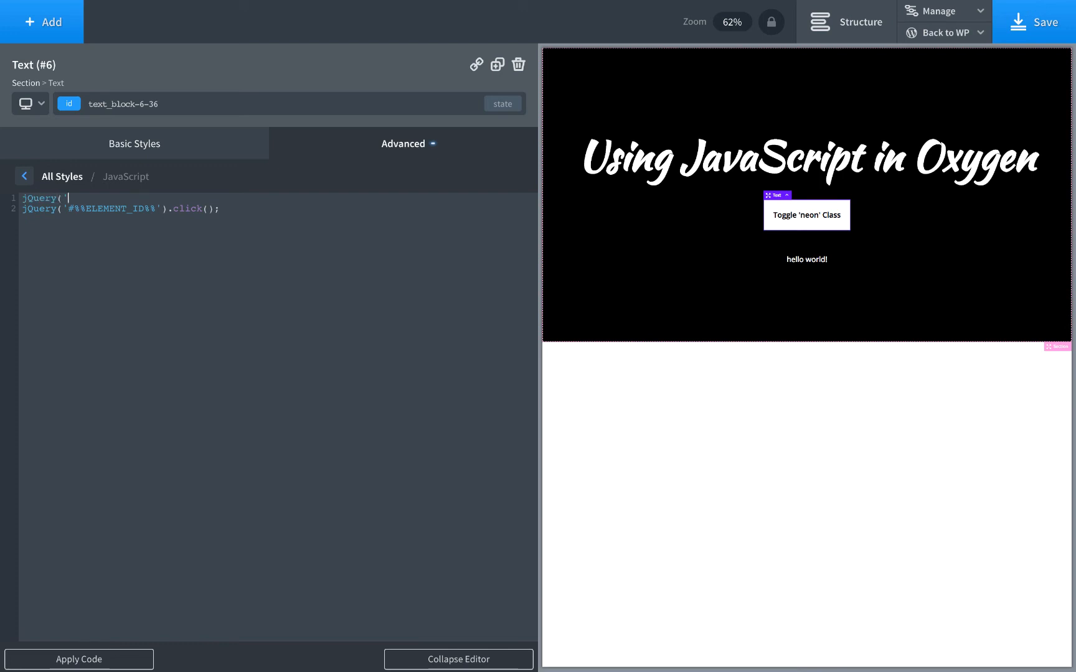
text(#)
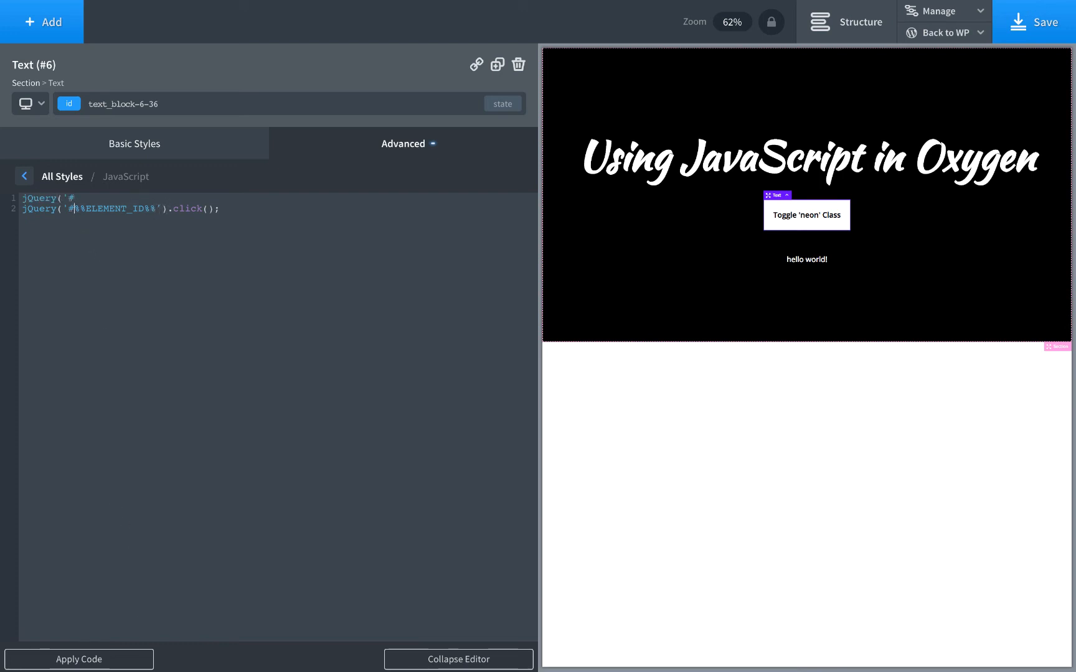
Finish the .off('click') line removing earlier handlers and place the cursor inside .click().
text(%%ELEMENT_ID%%'))
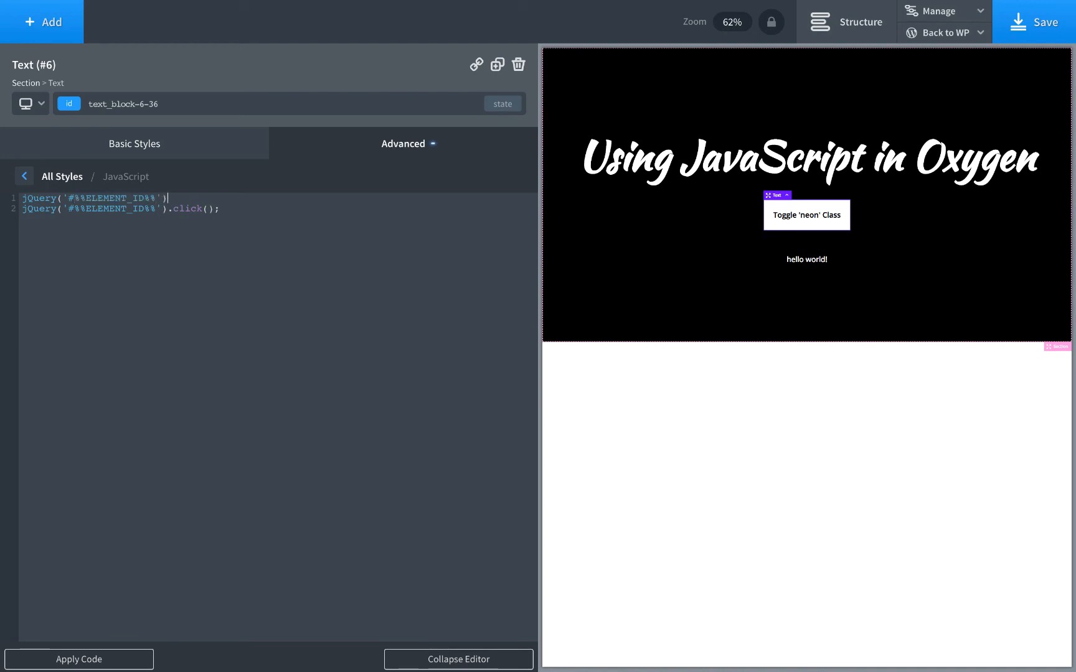
text(.off('clkick');)
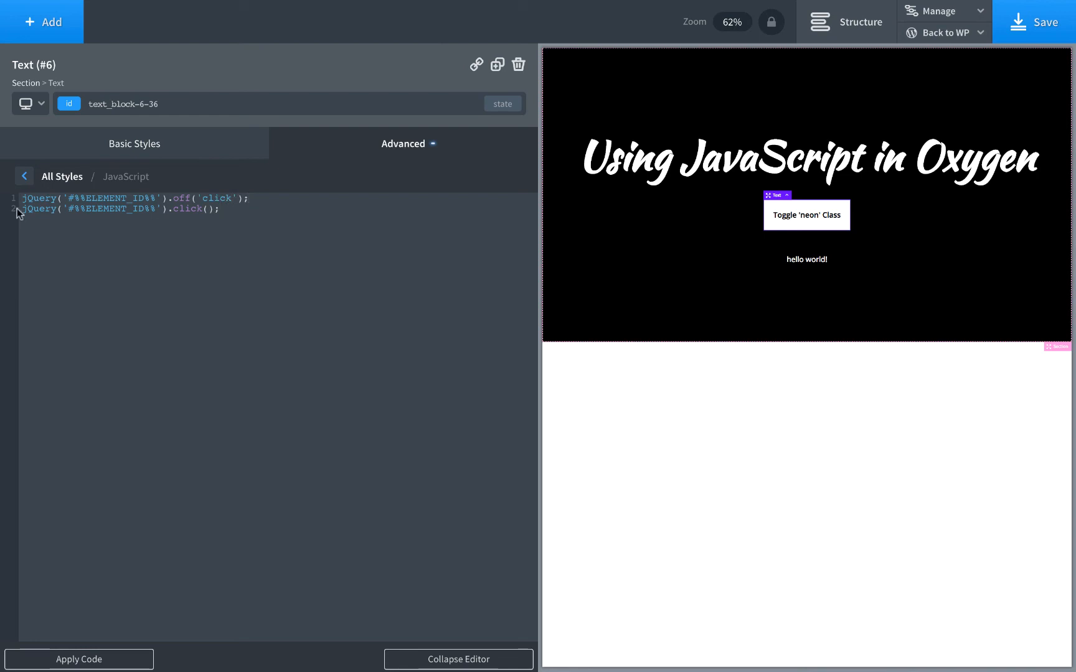
click(458, 660)
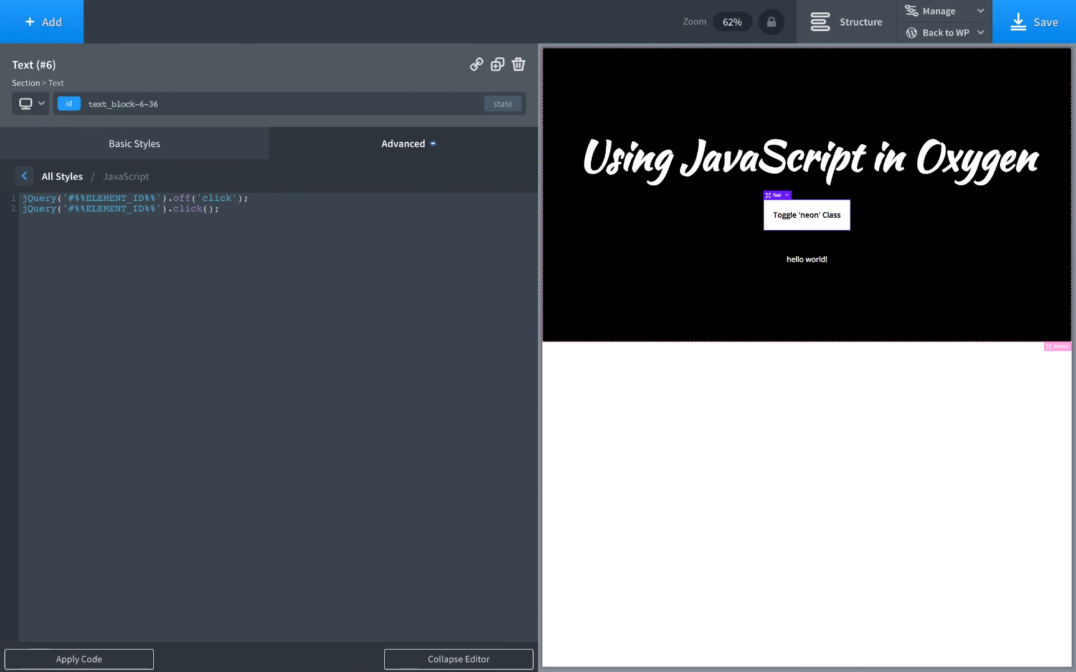
Write function() { } with a jQuery('...') call inside the click handler body.
text(function)
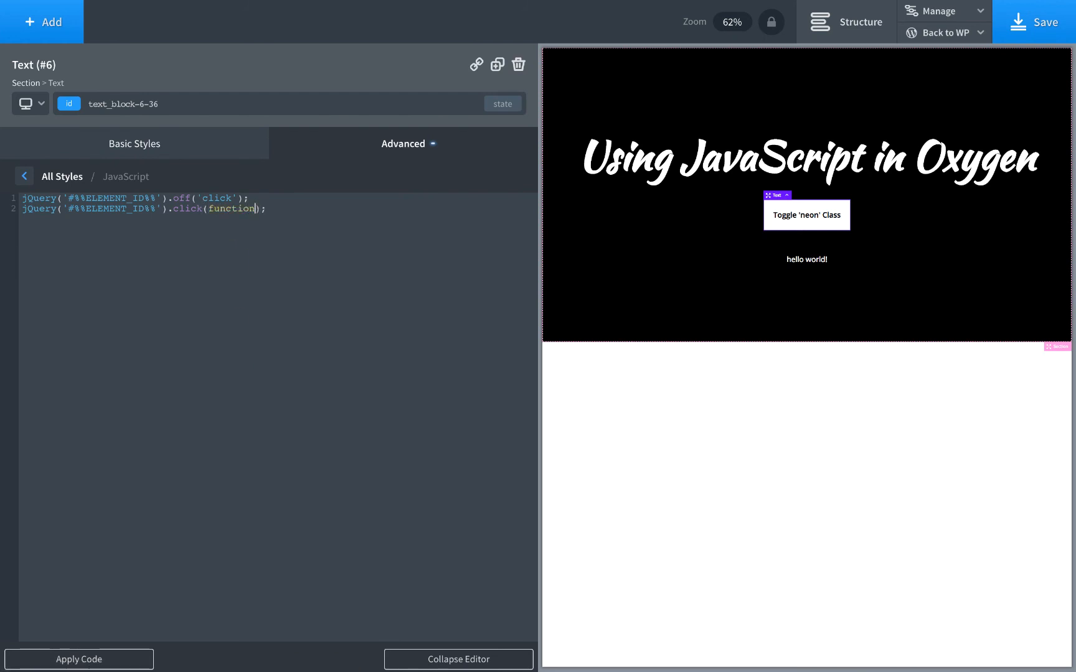
text(() {)
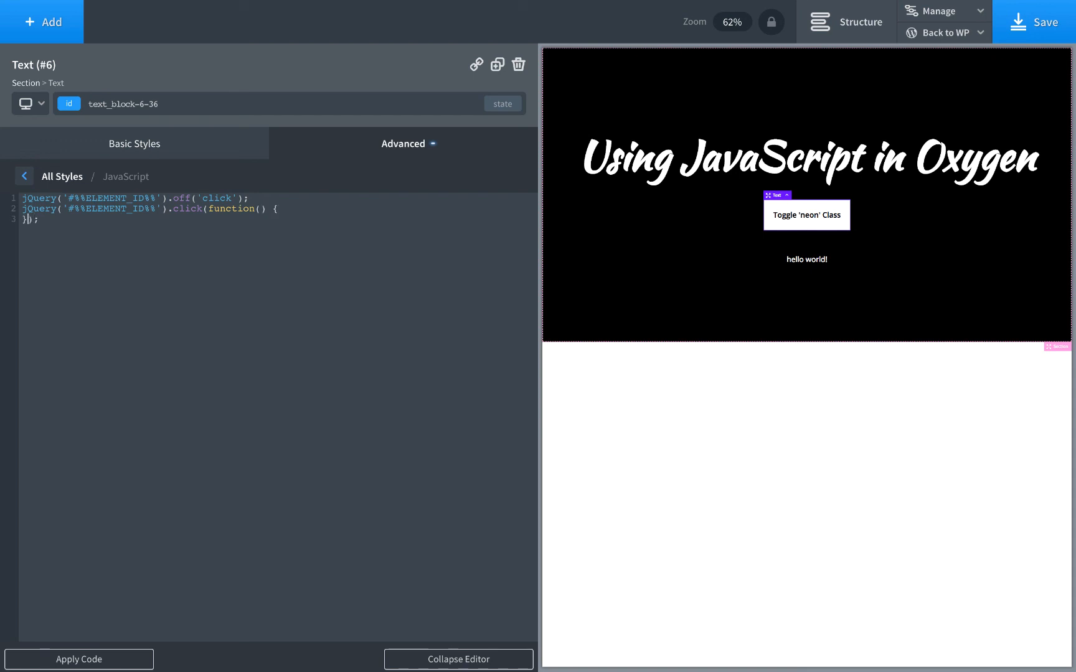
key(Enter)
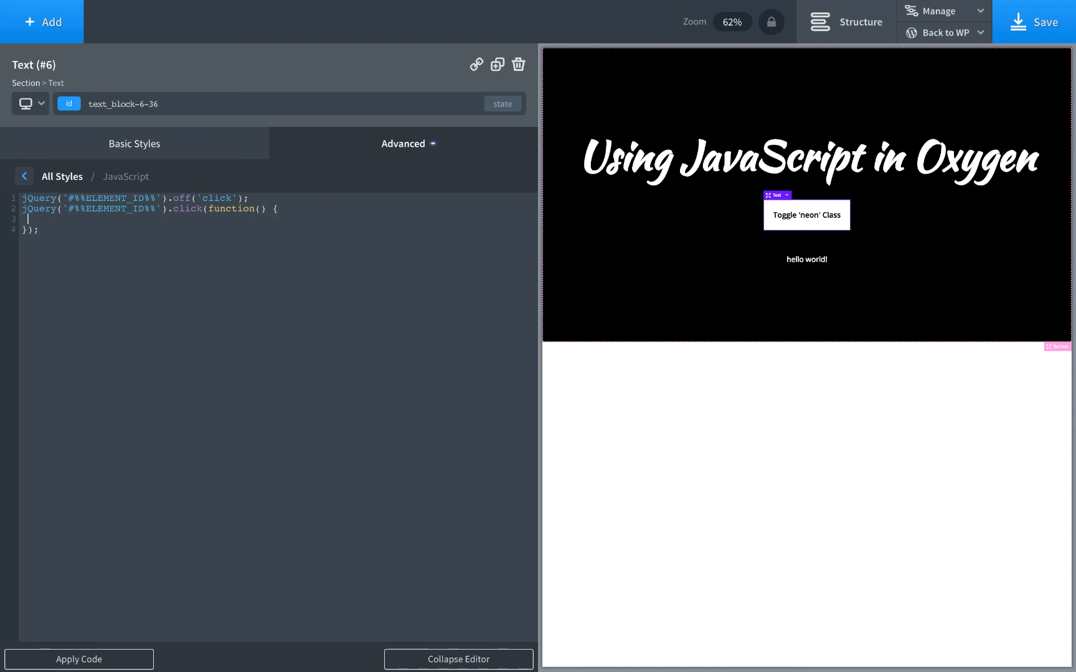
text(jQuery(')
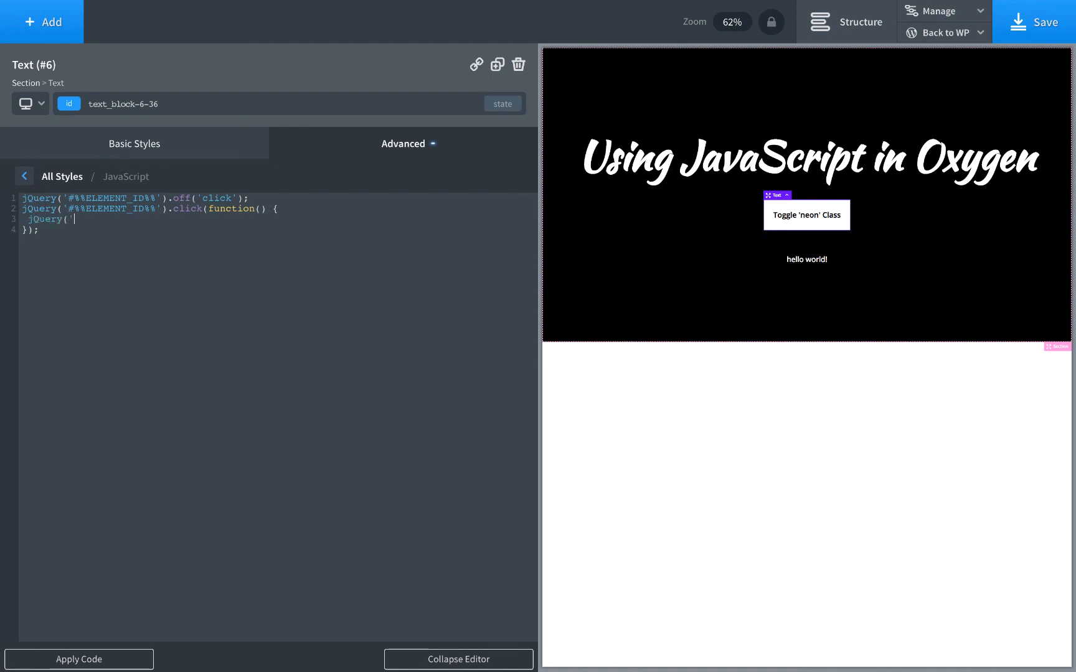
text(...')
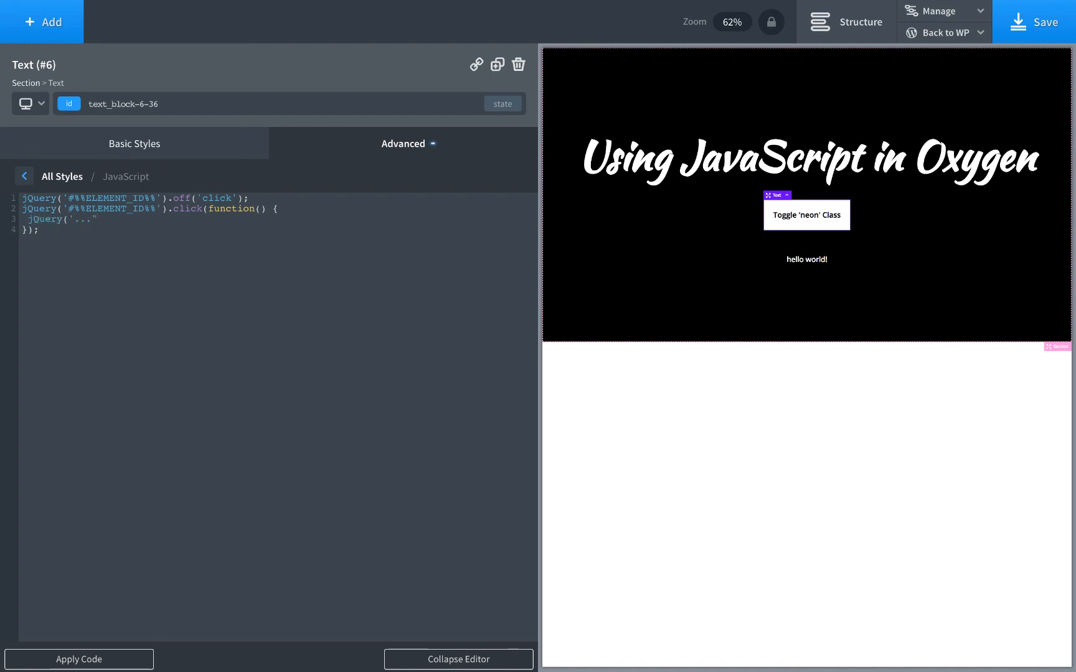
text(.ad)
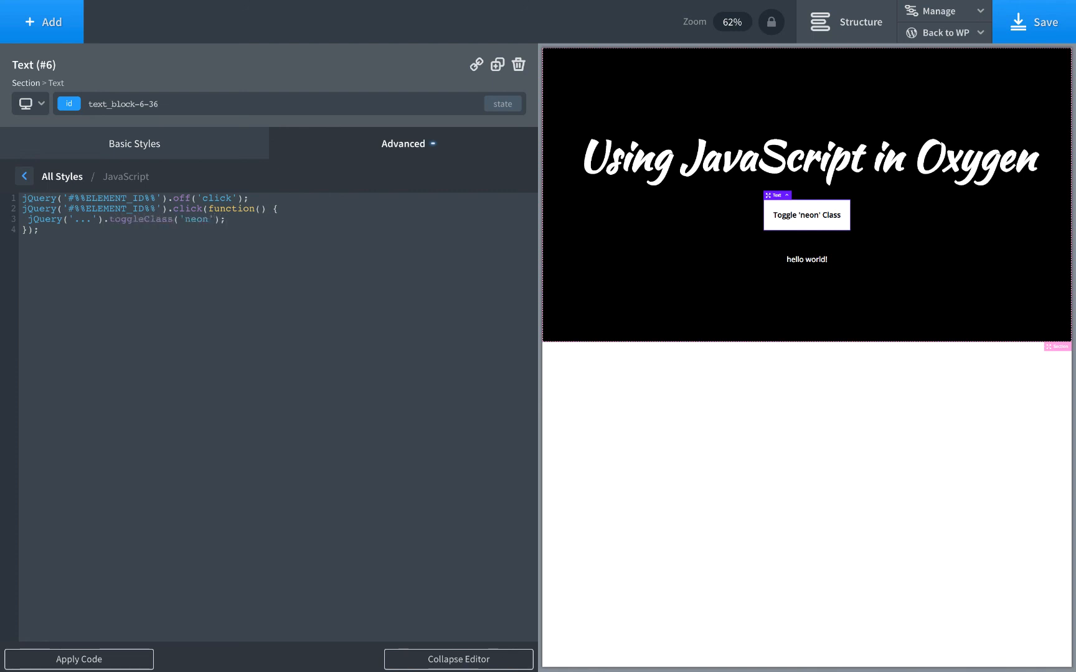
After viewing the page, target the heading by id #headline-4-36 in the handler.
click(810, 160)
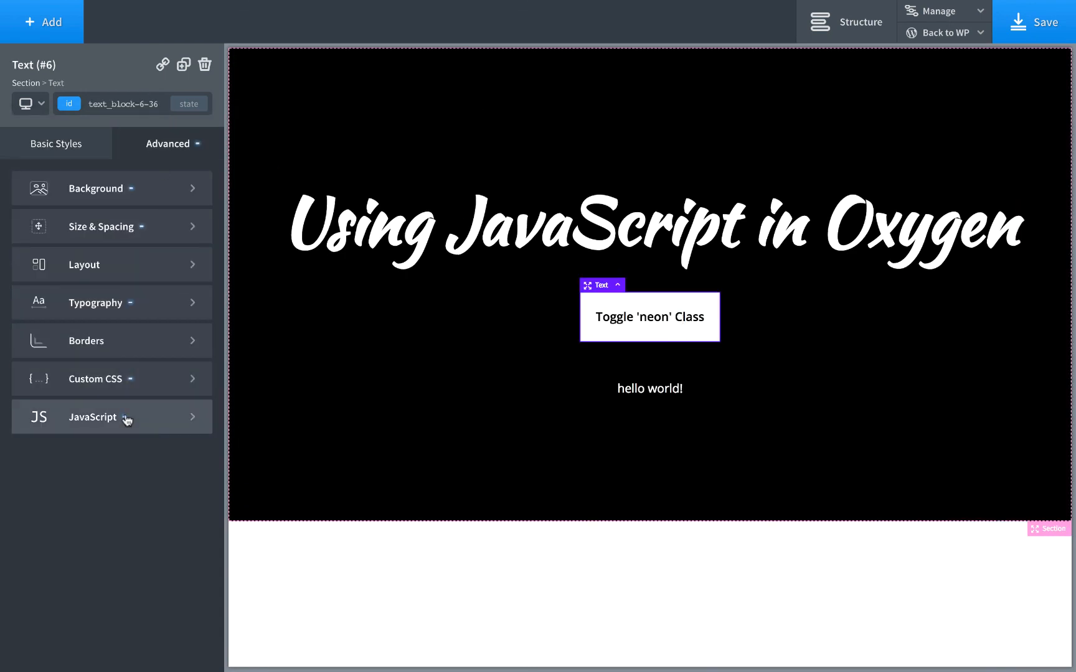
click(112, 418)
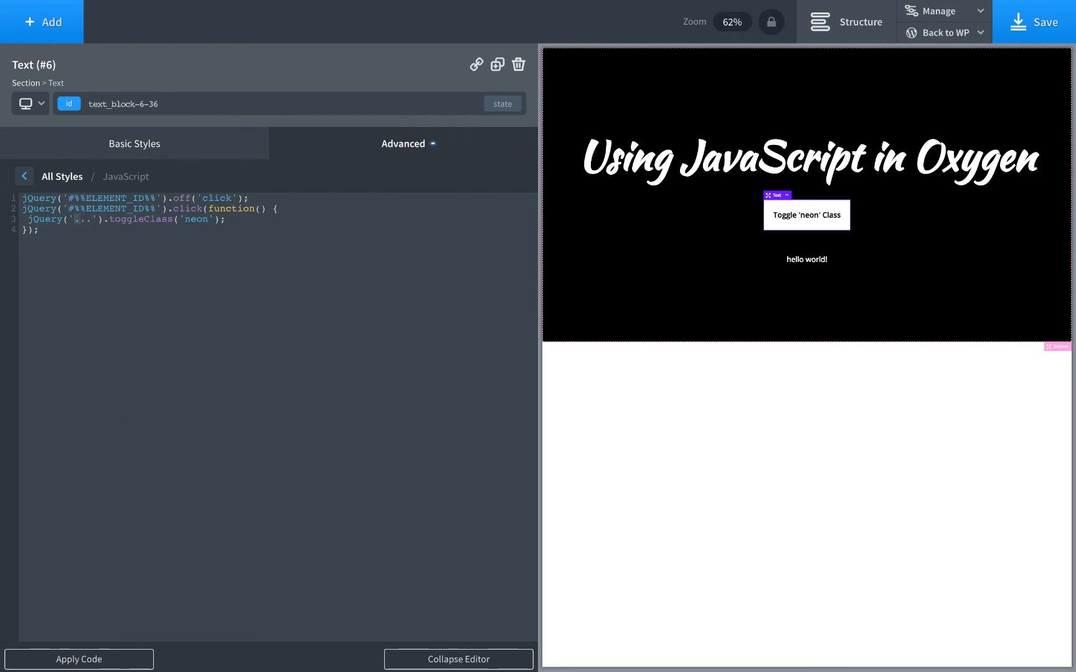
text(#headline-4-36)
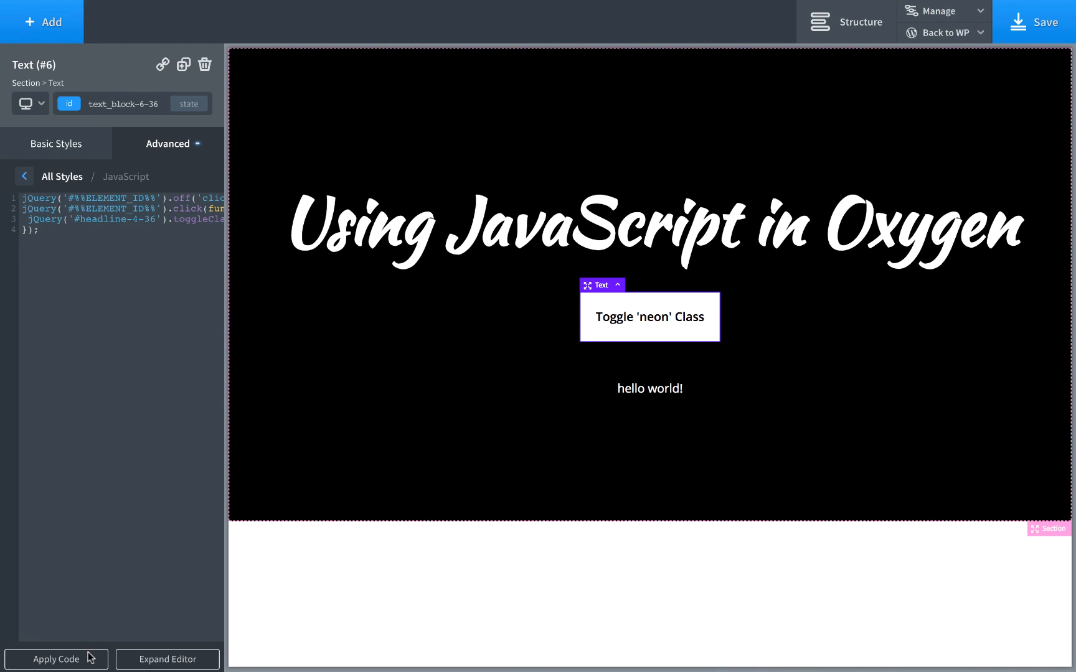
Press the button twice in the preview to toggle the heading's neon glow on and off.
click(649, 317)
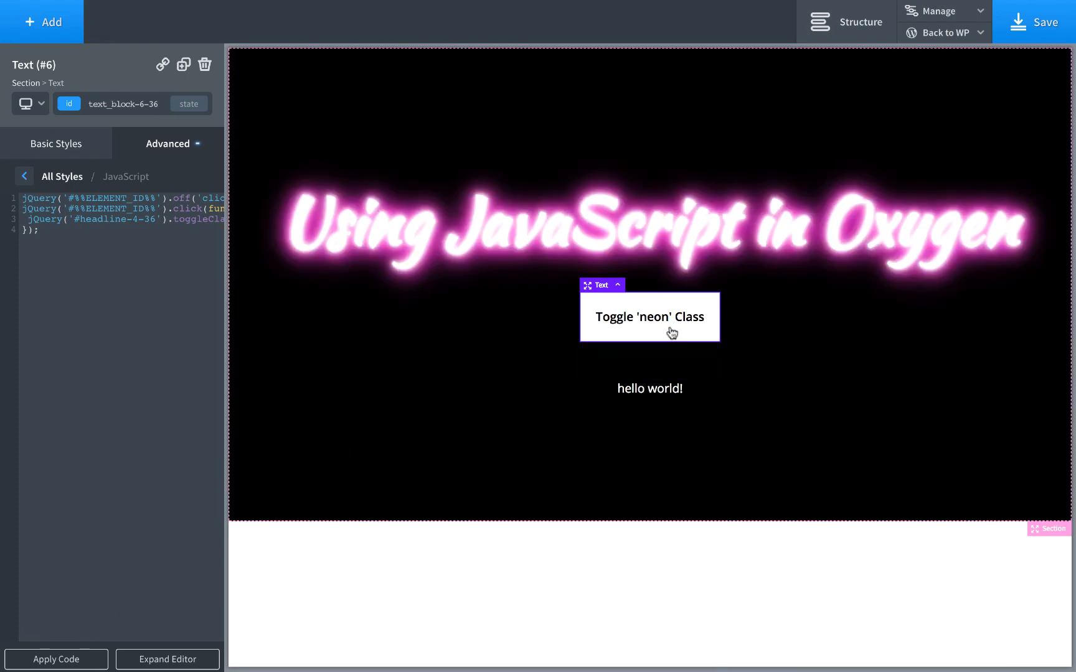
double_click(648, 318)
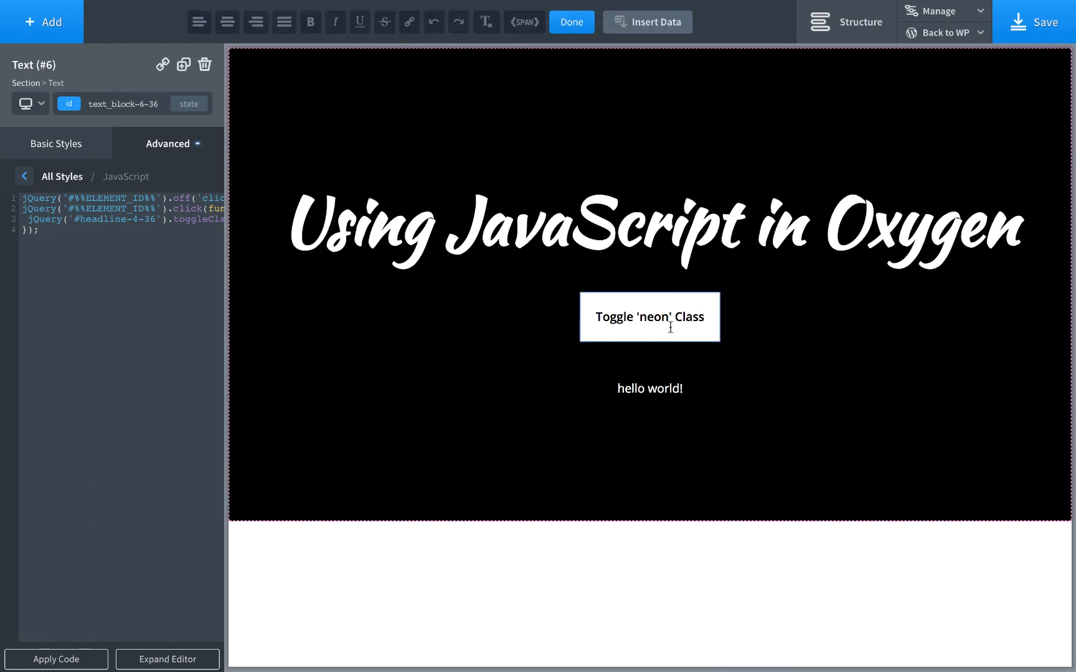